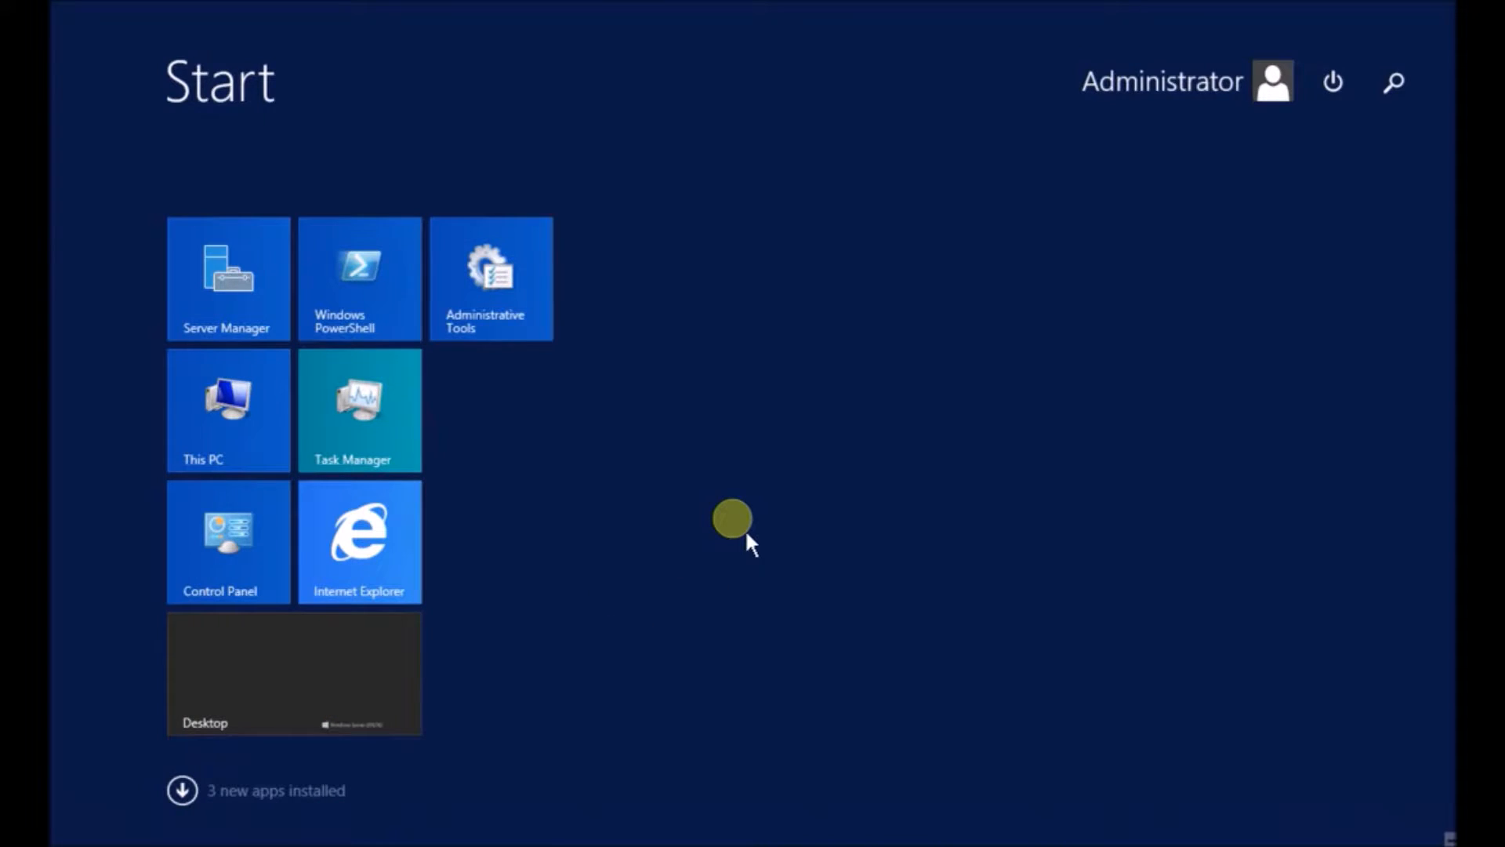
# - Search 'azure' and launch the Azure AD Module for PowerShell as administrator
pyautogui.write('azure')
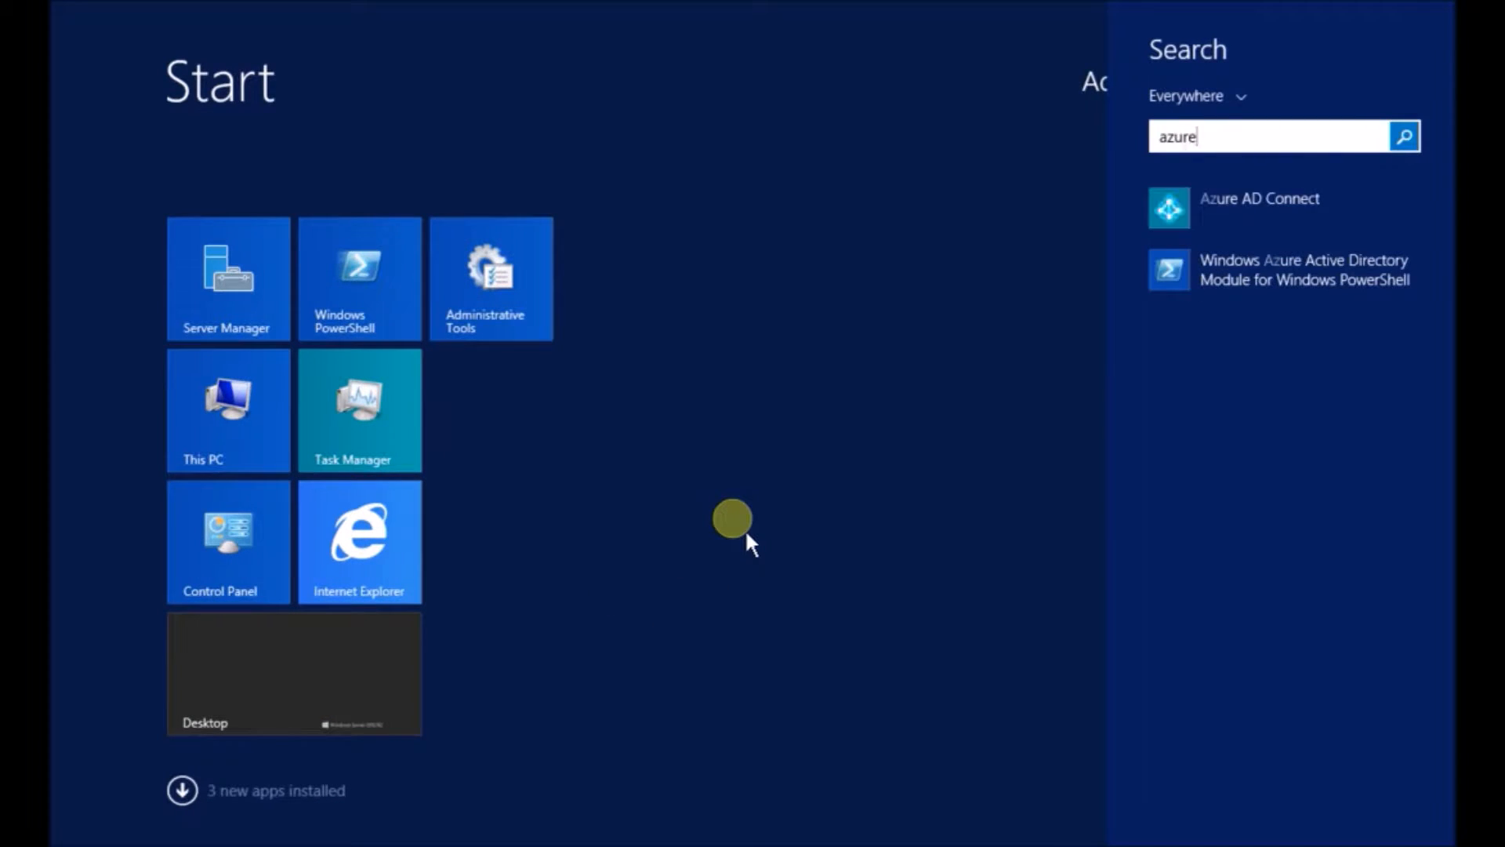
pyautogui.rightClick(1303, 270)
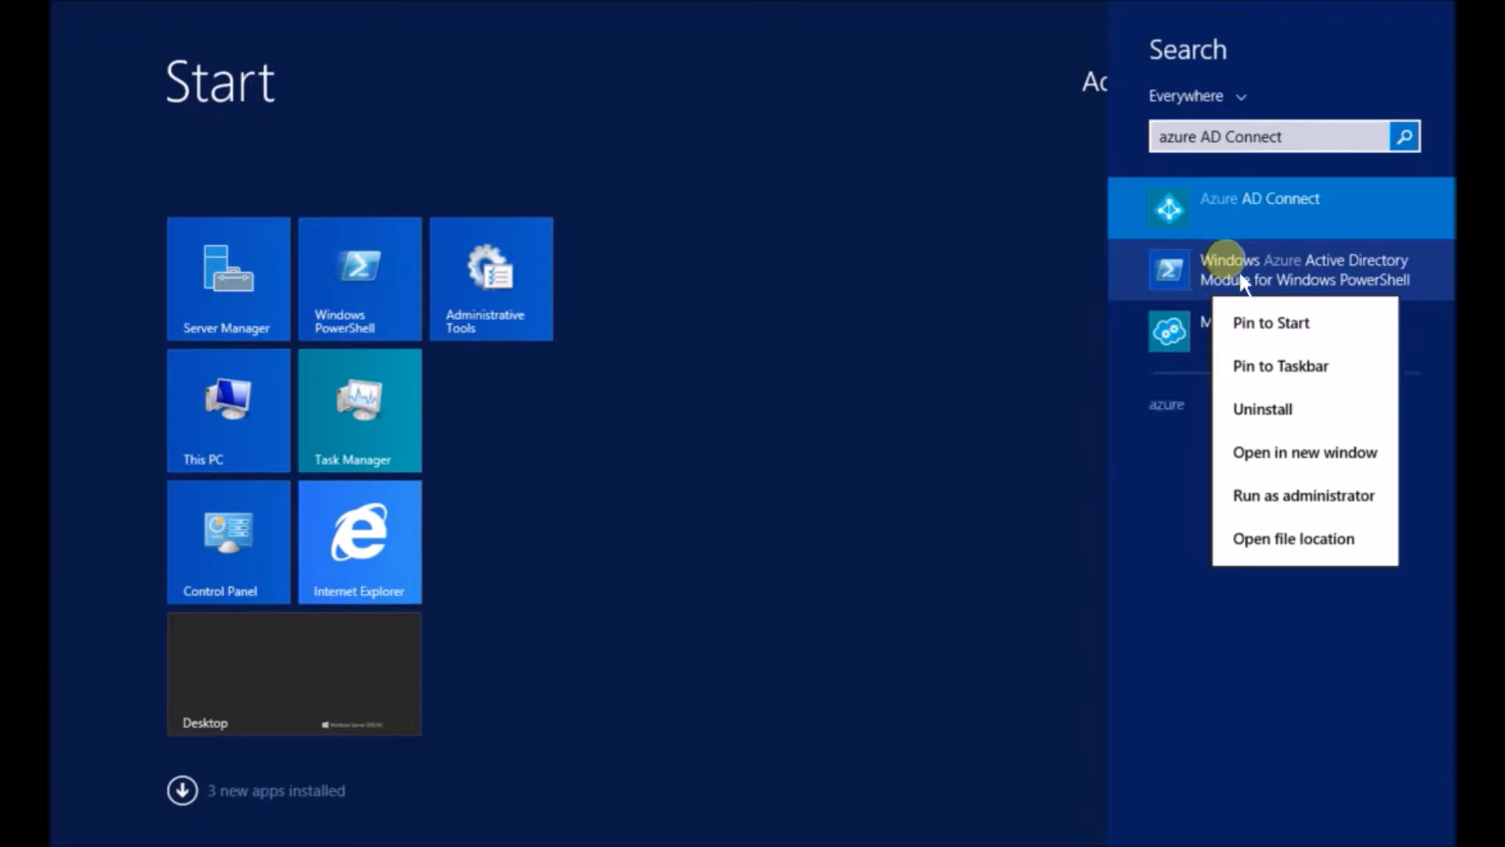
pyautogui.click(1303, 494)
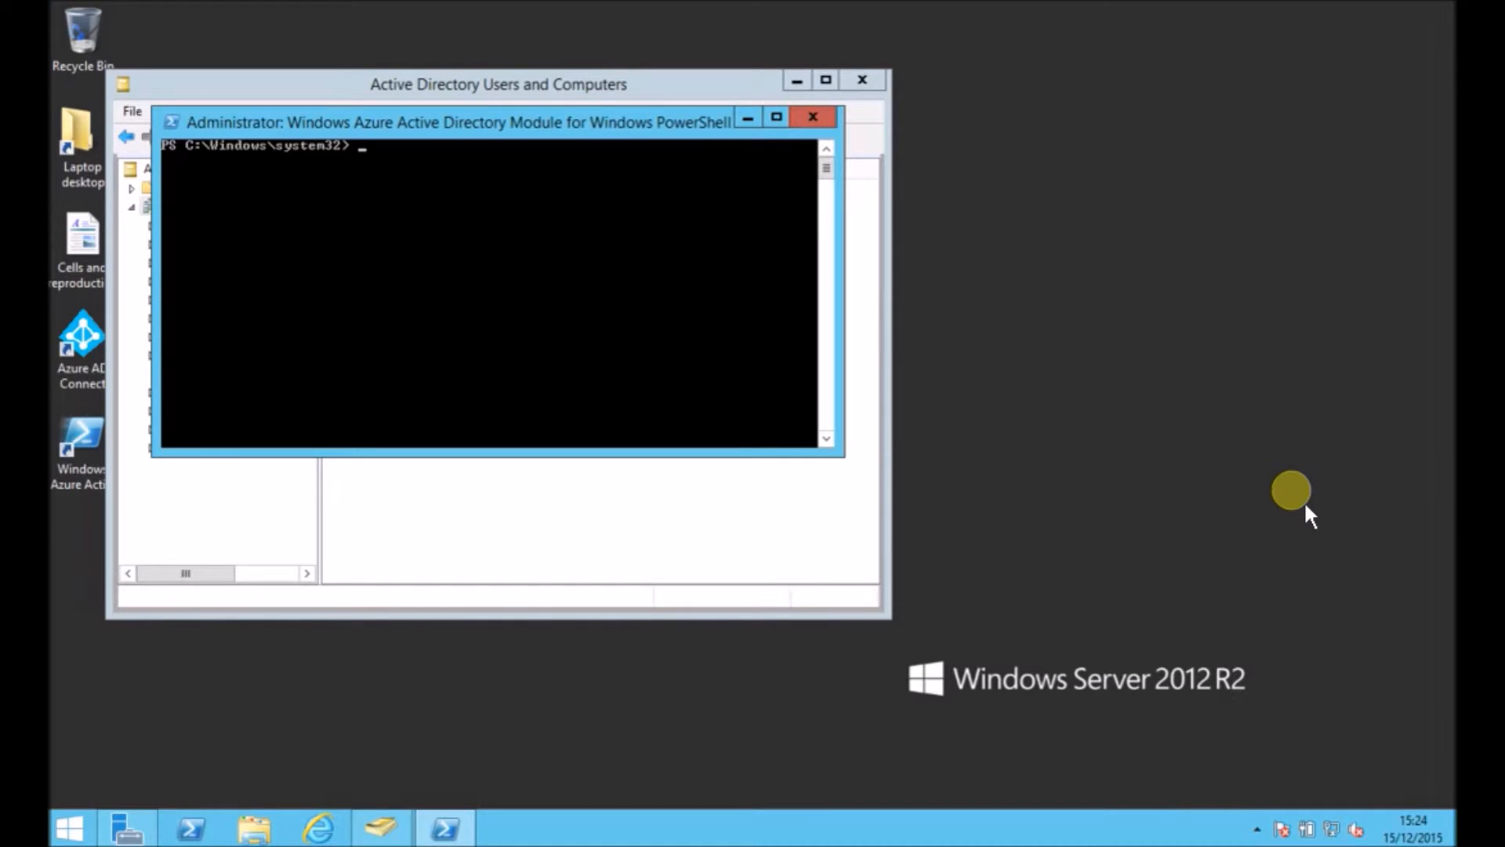
pyautogui.moveTo(571, 398)
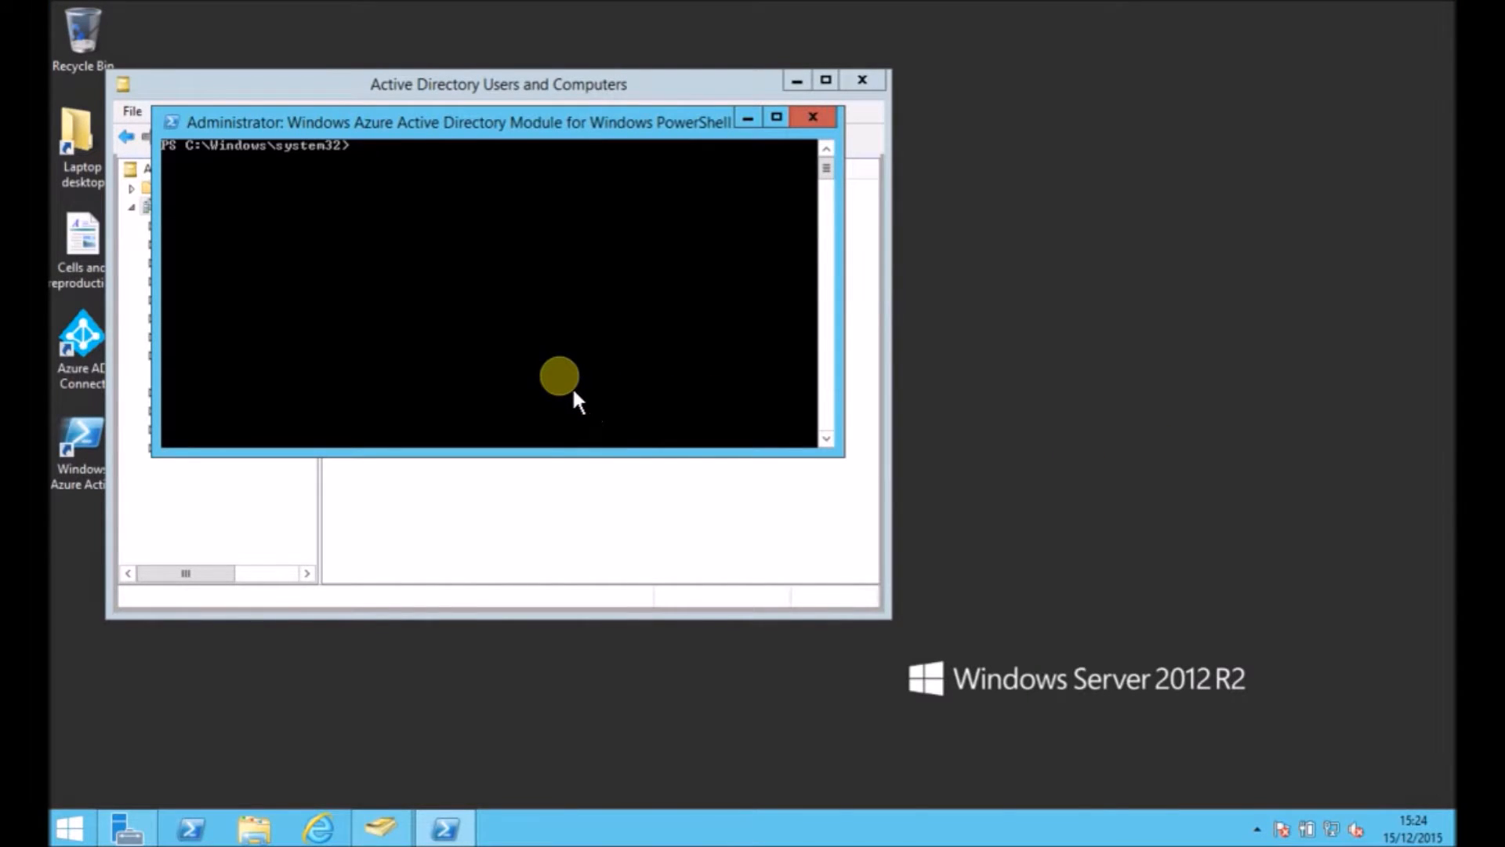
# - Run Connect-MsolService and sign in with the 'clouda' administrator credentials
pyautogui.write('Connect')
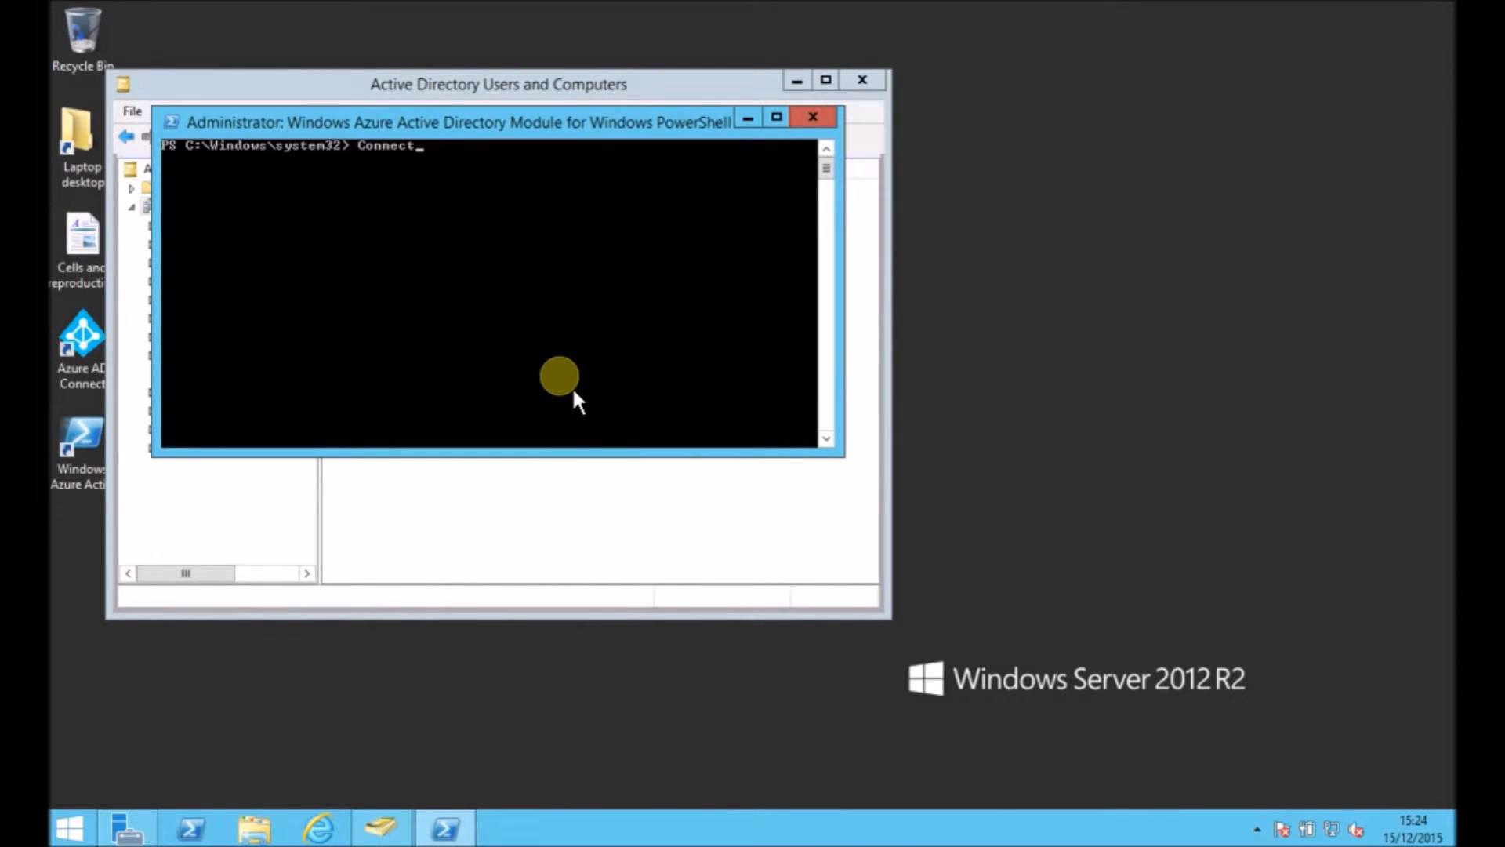
pyautogui.write('-Msol')
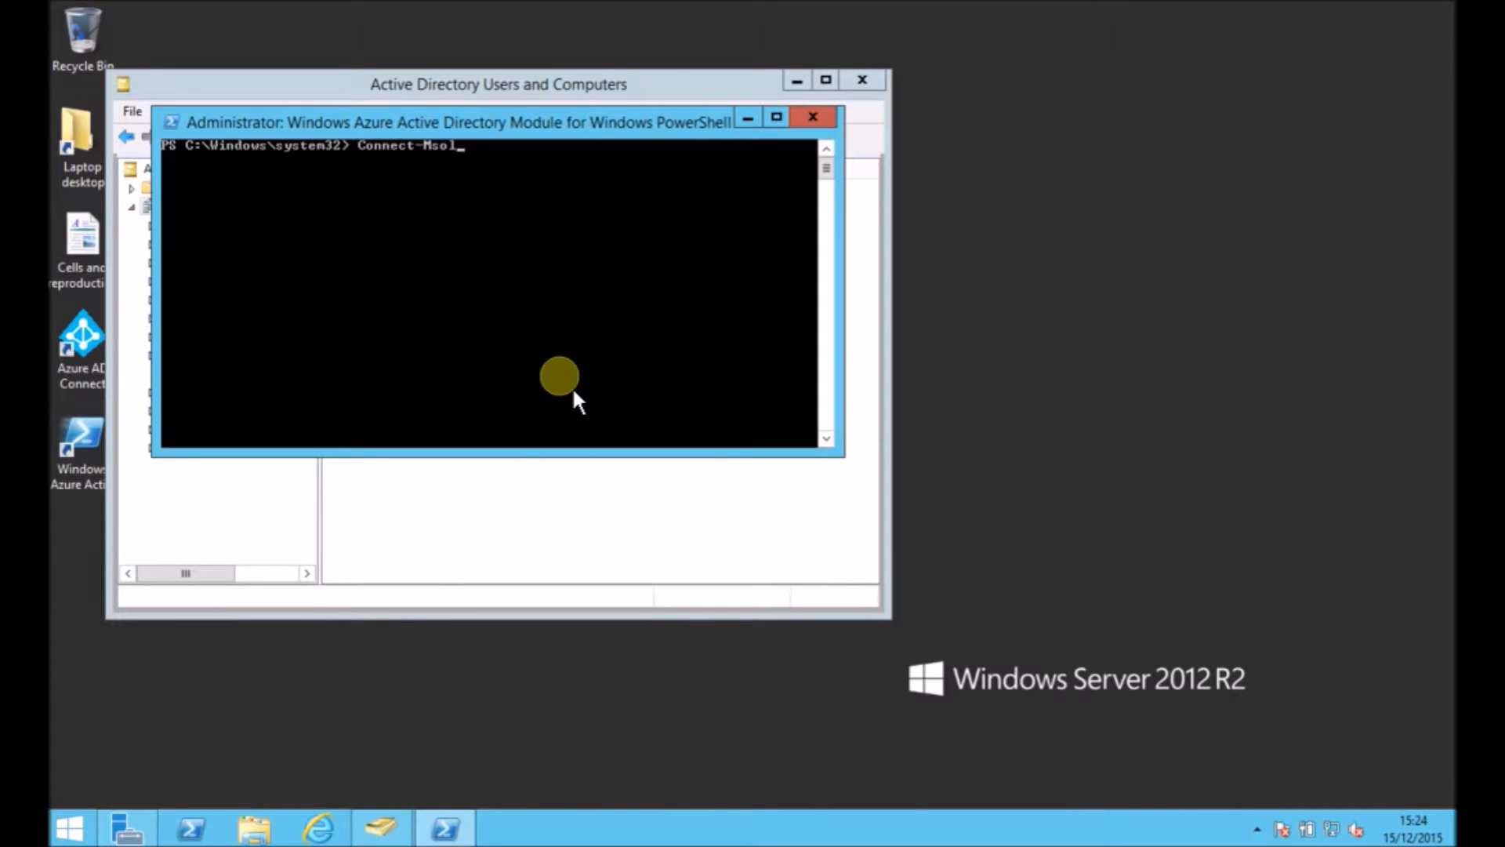
pyautogui.press('Return')
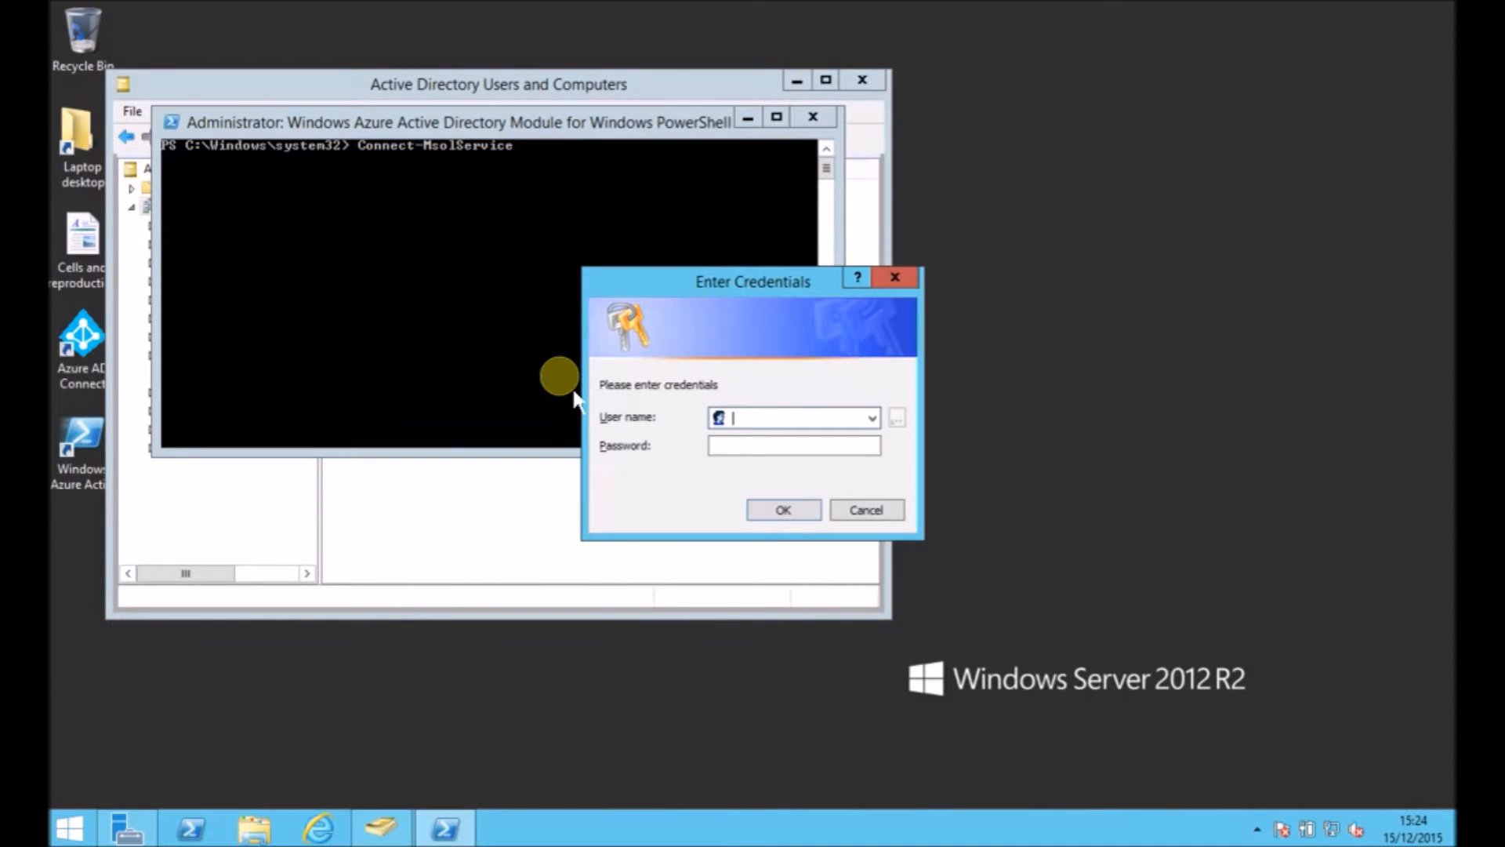
pyautogui.write('clouda')
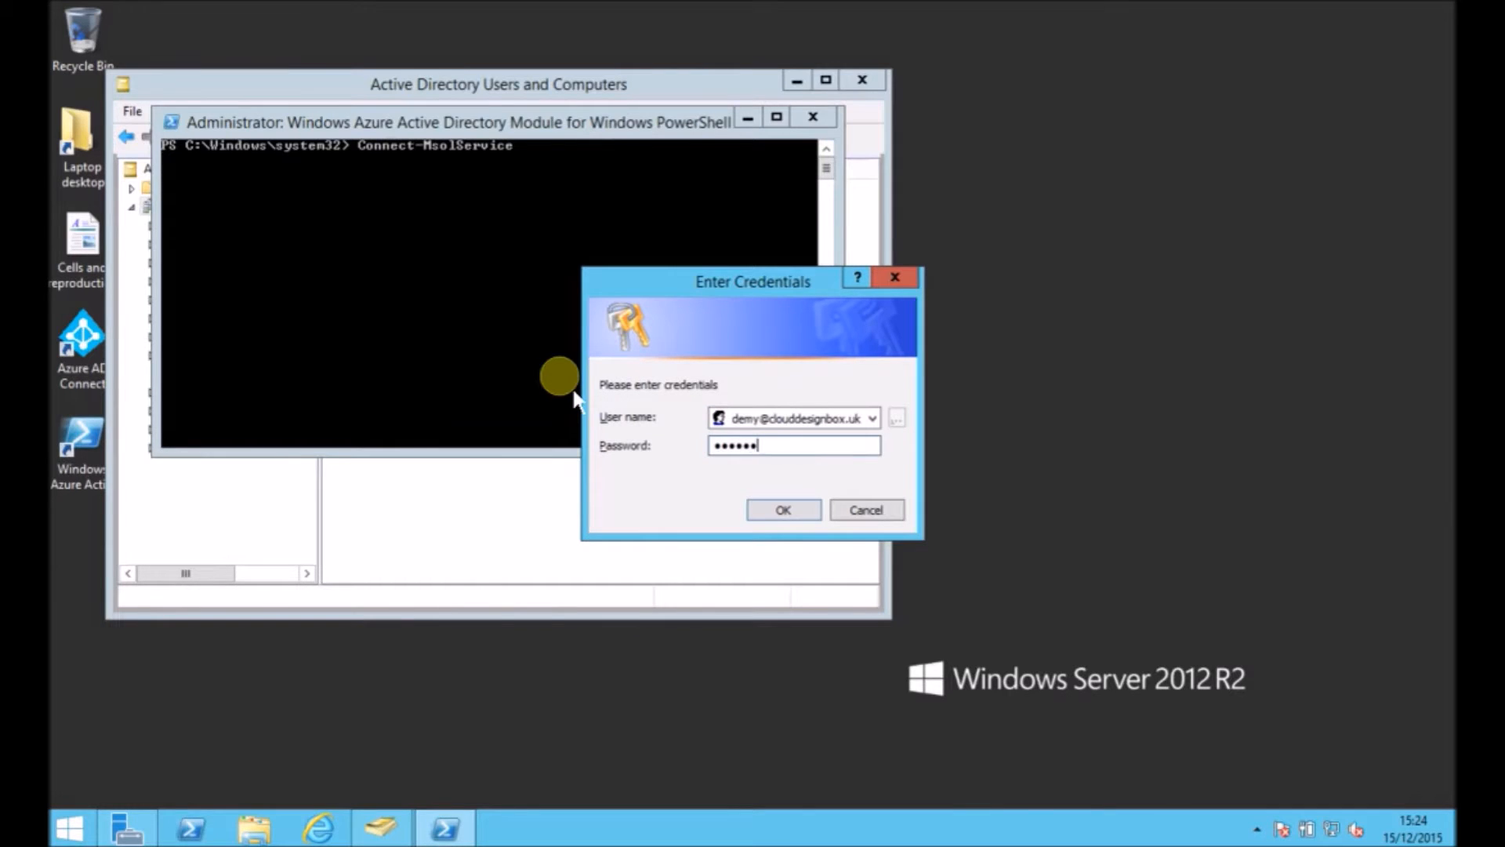
pyautogui.click(782, 509)
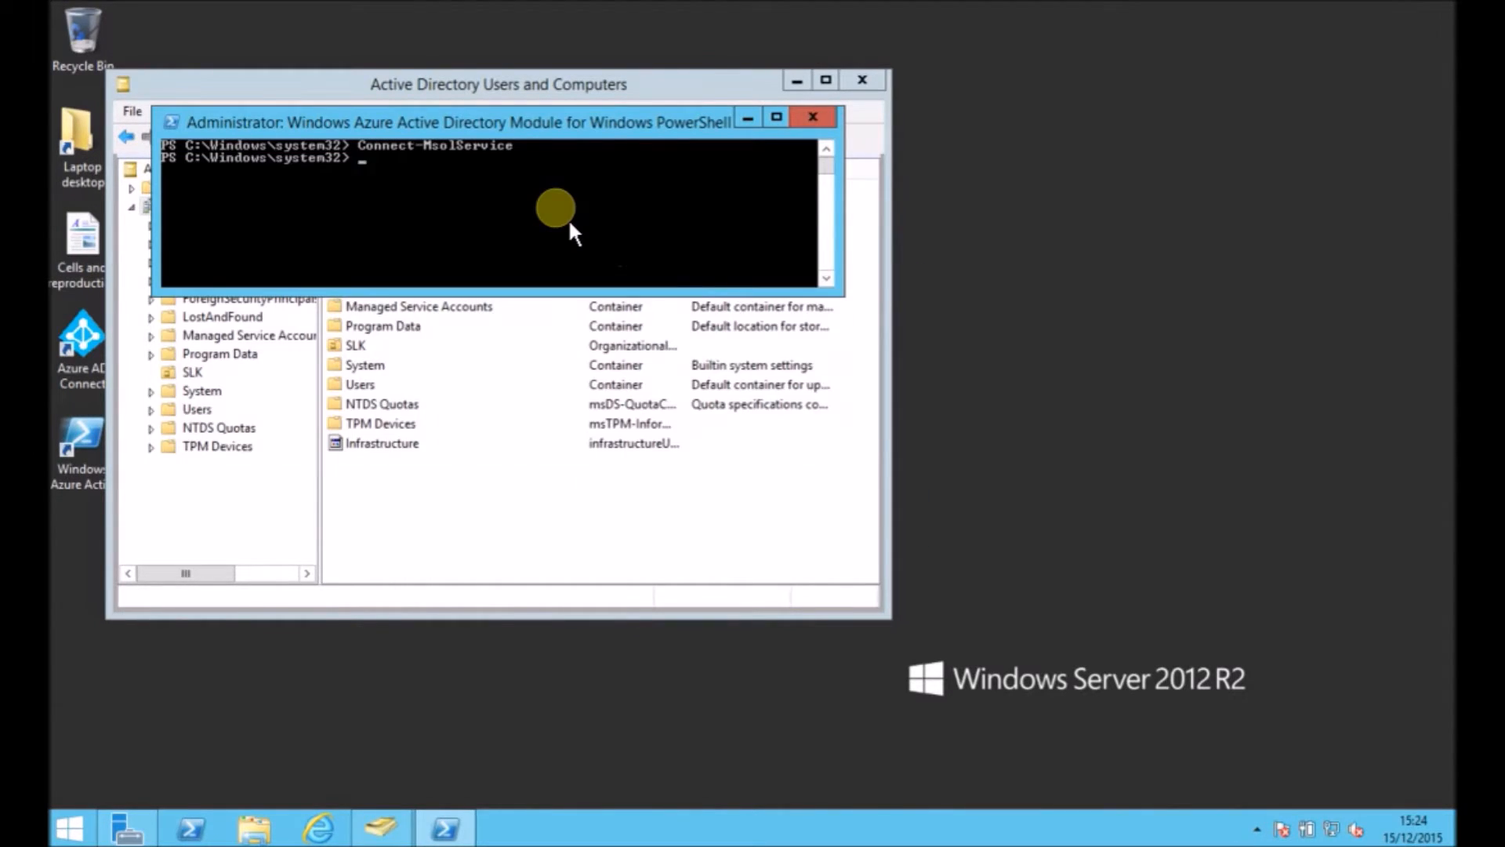
# - Run Get-MsolCompanyInformation to list the tenant's settings and sync times
pyautogui.write('Get-')
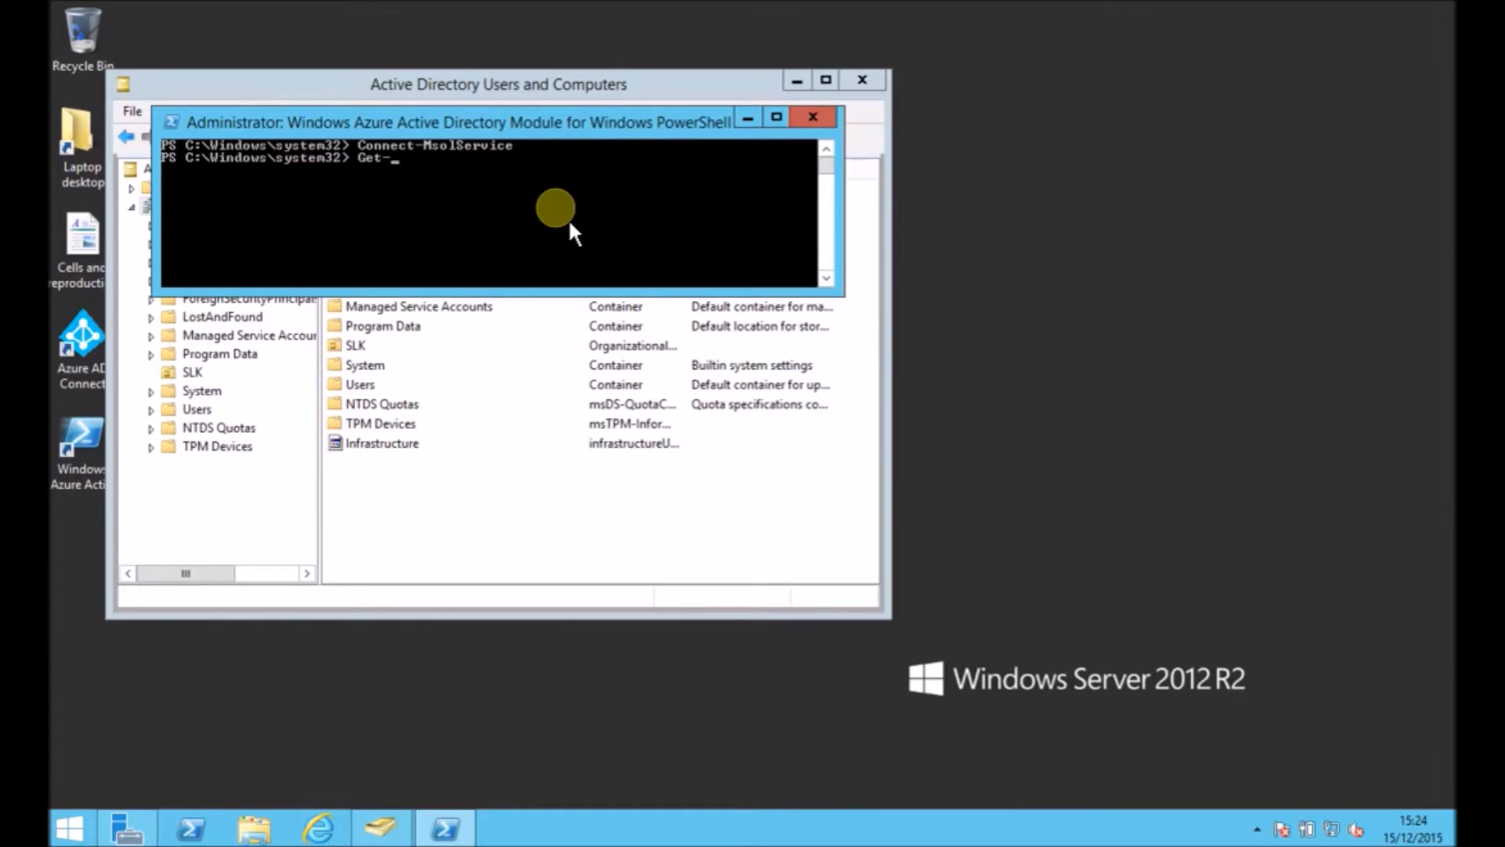
pyautogui.write('MsolCo')
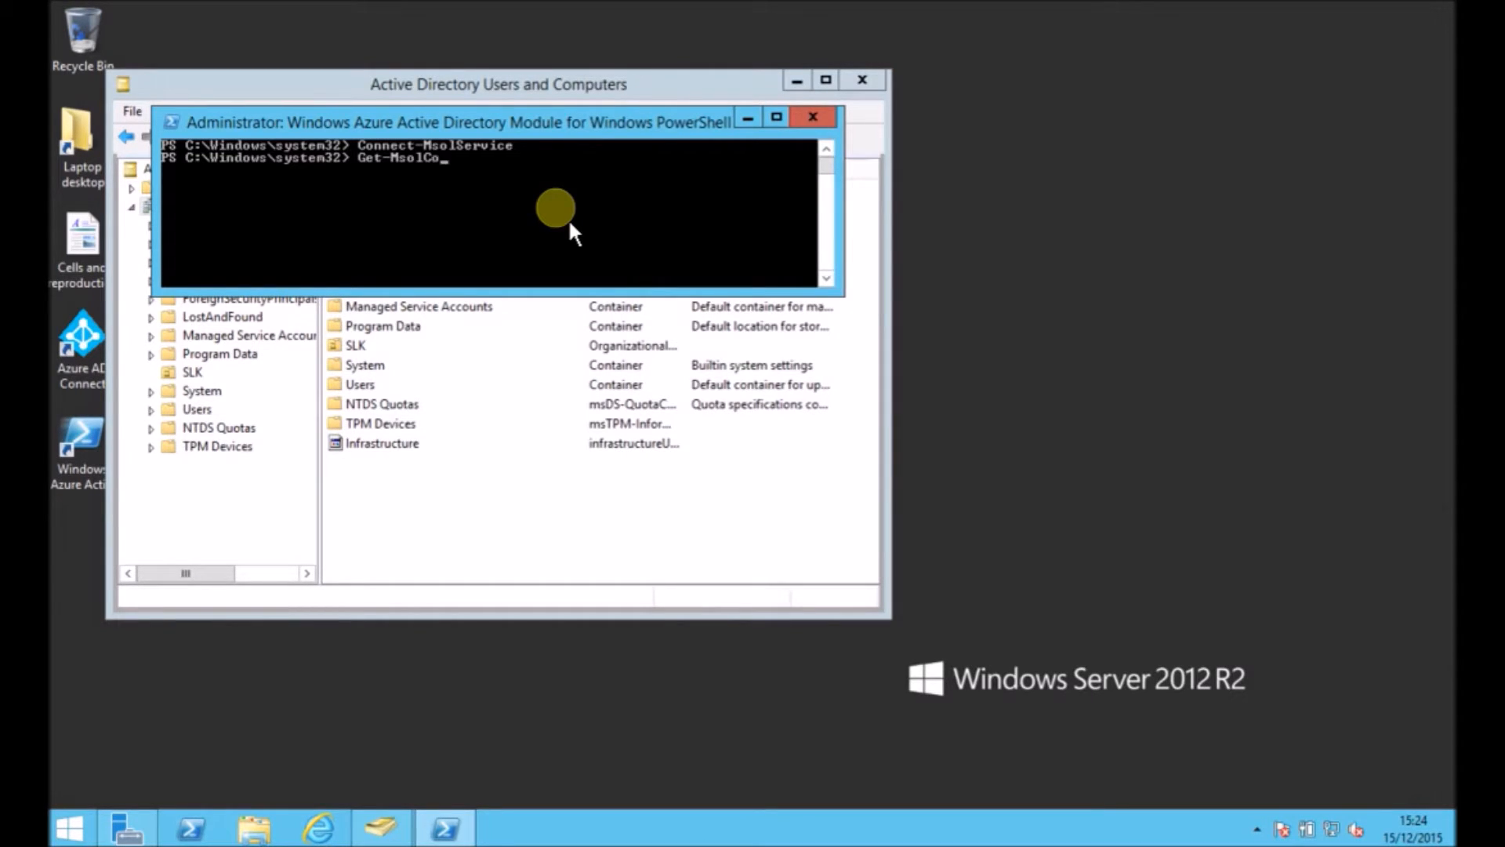
pyautogui.write('mpa')
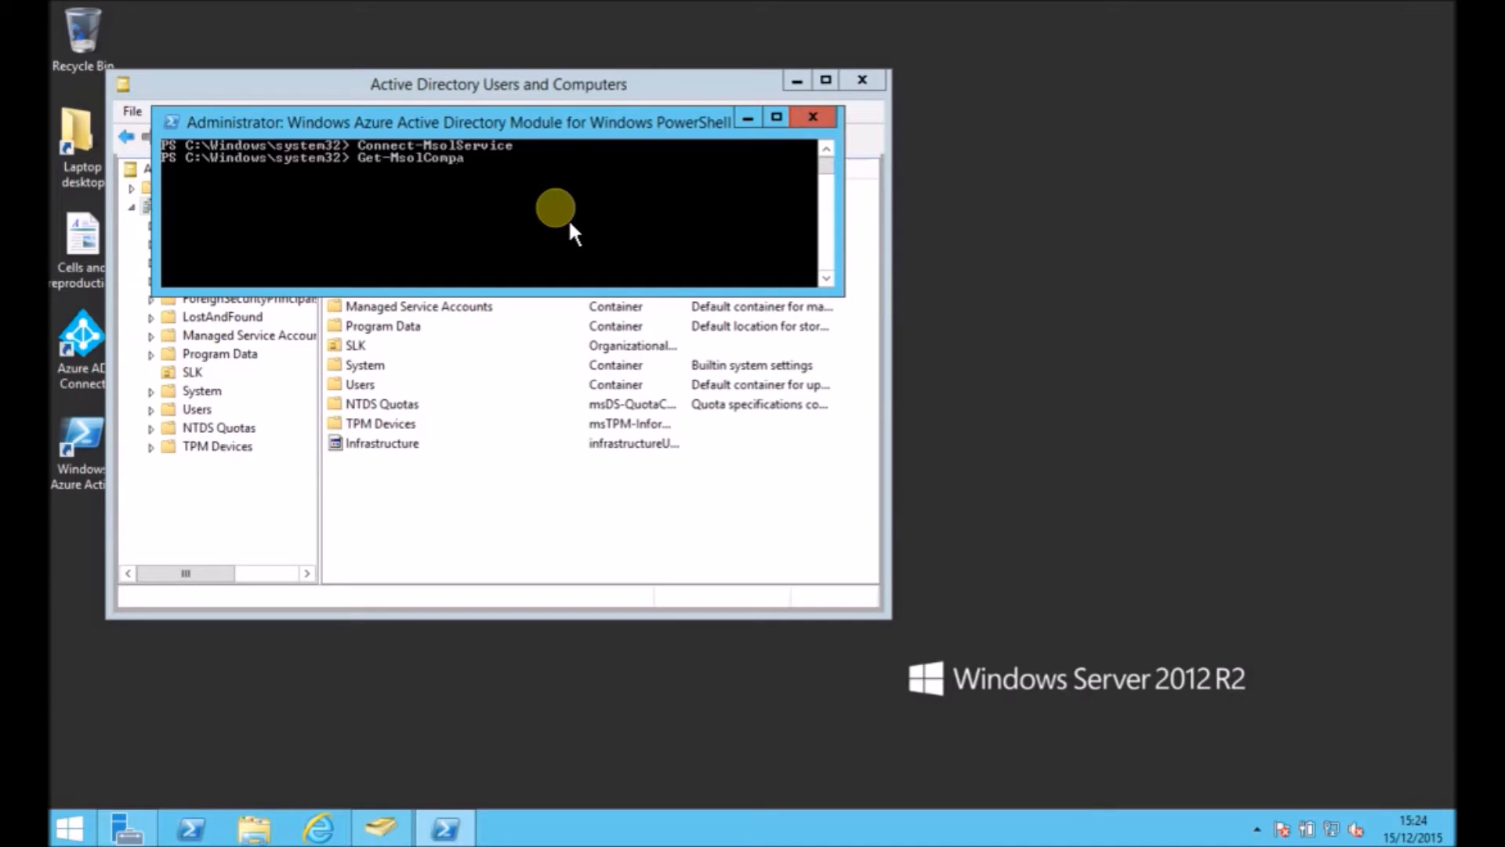
pyautogui.write('nyInf')
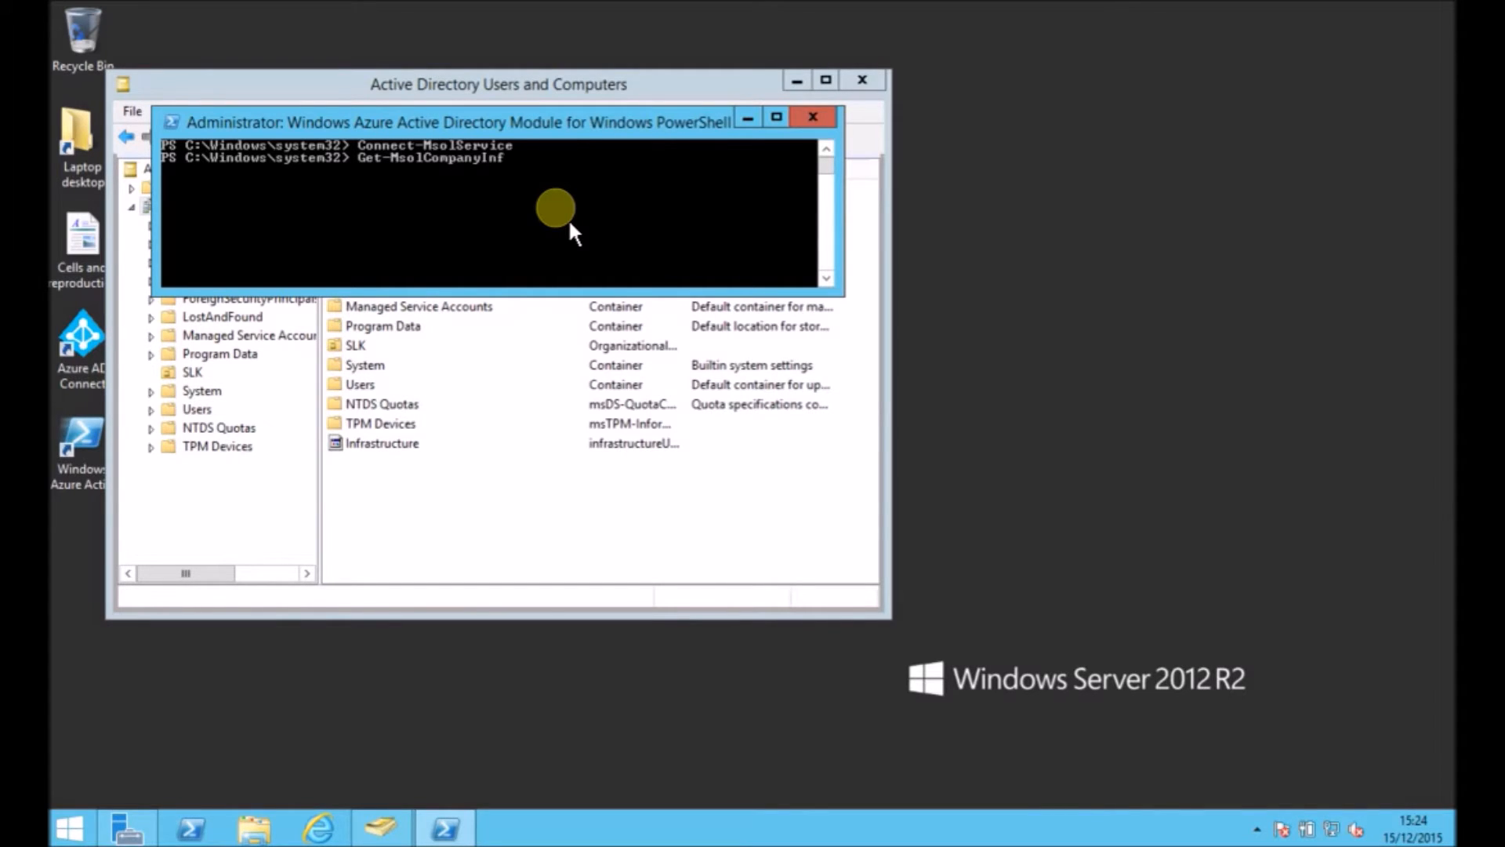
pyautogui.write('ormation')
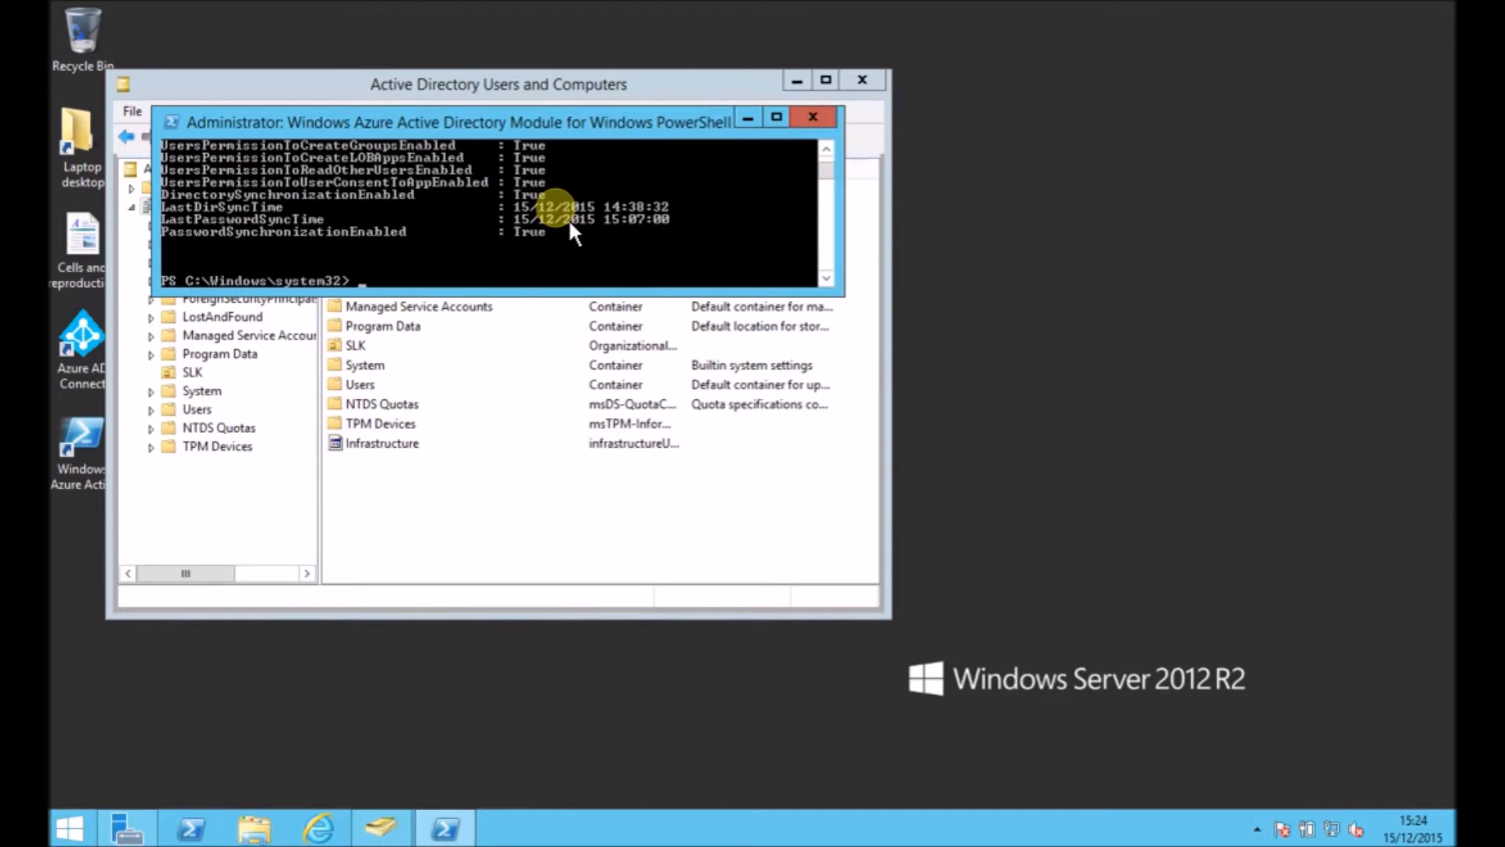
# - Mark the LastDirSyncTime (14:38:32) and LastPasswordSyncTime (15:07:00) output lines
pyautogui.rightClick(575, 235)
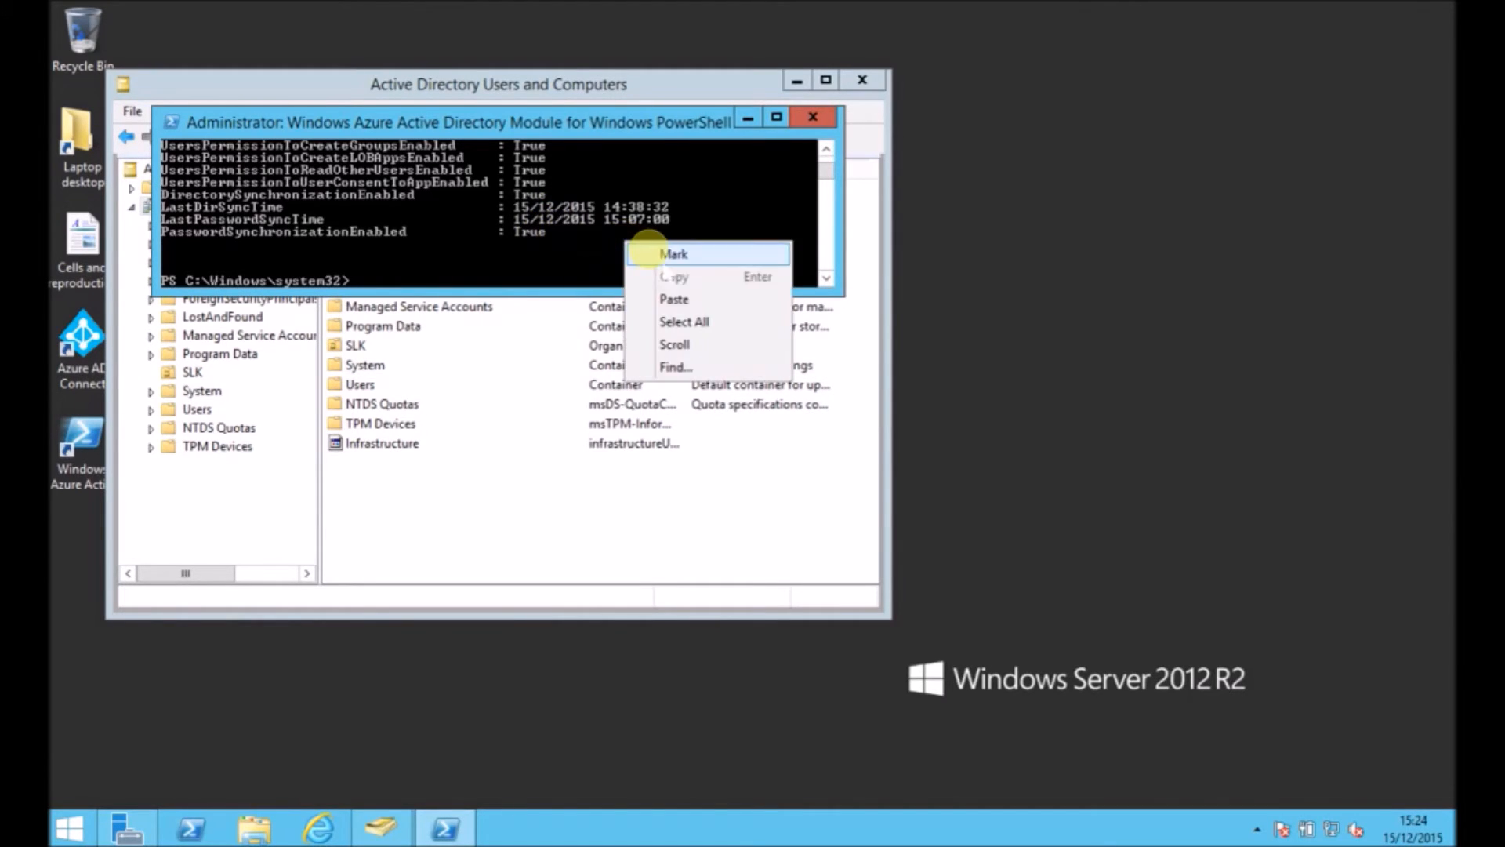
pyautogui.click(673, 254)
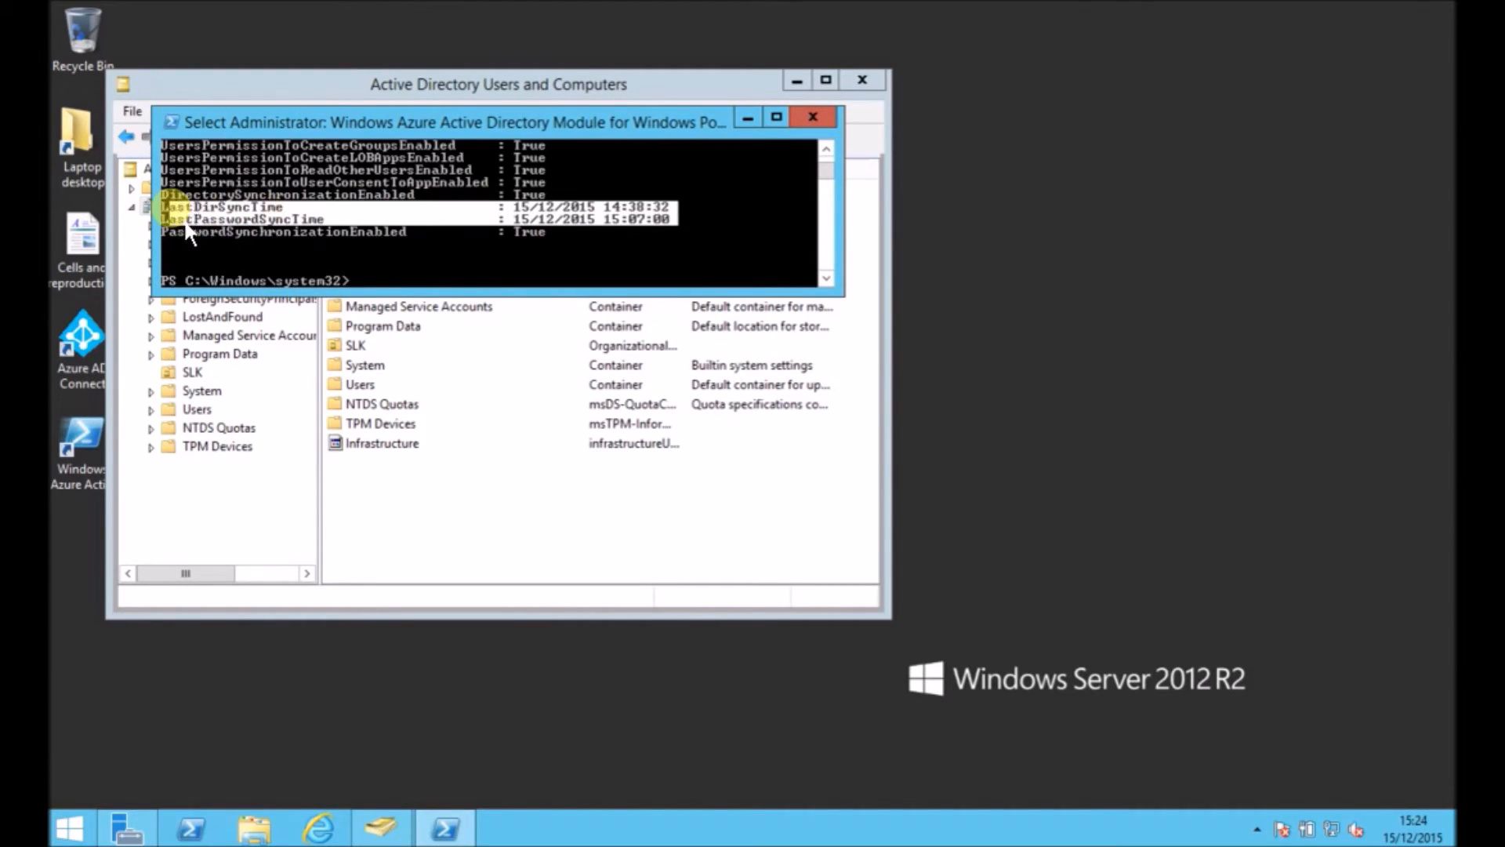
pyautogui.moveTo(293, 279)
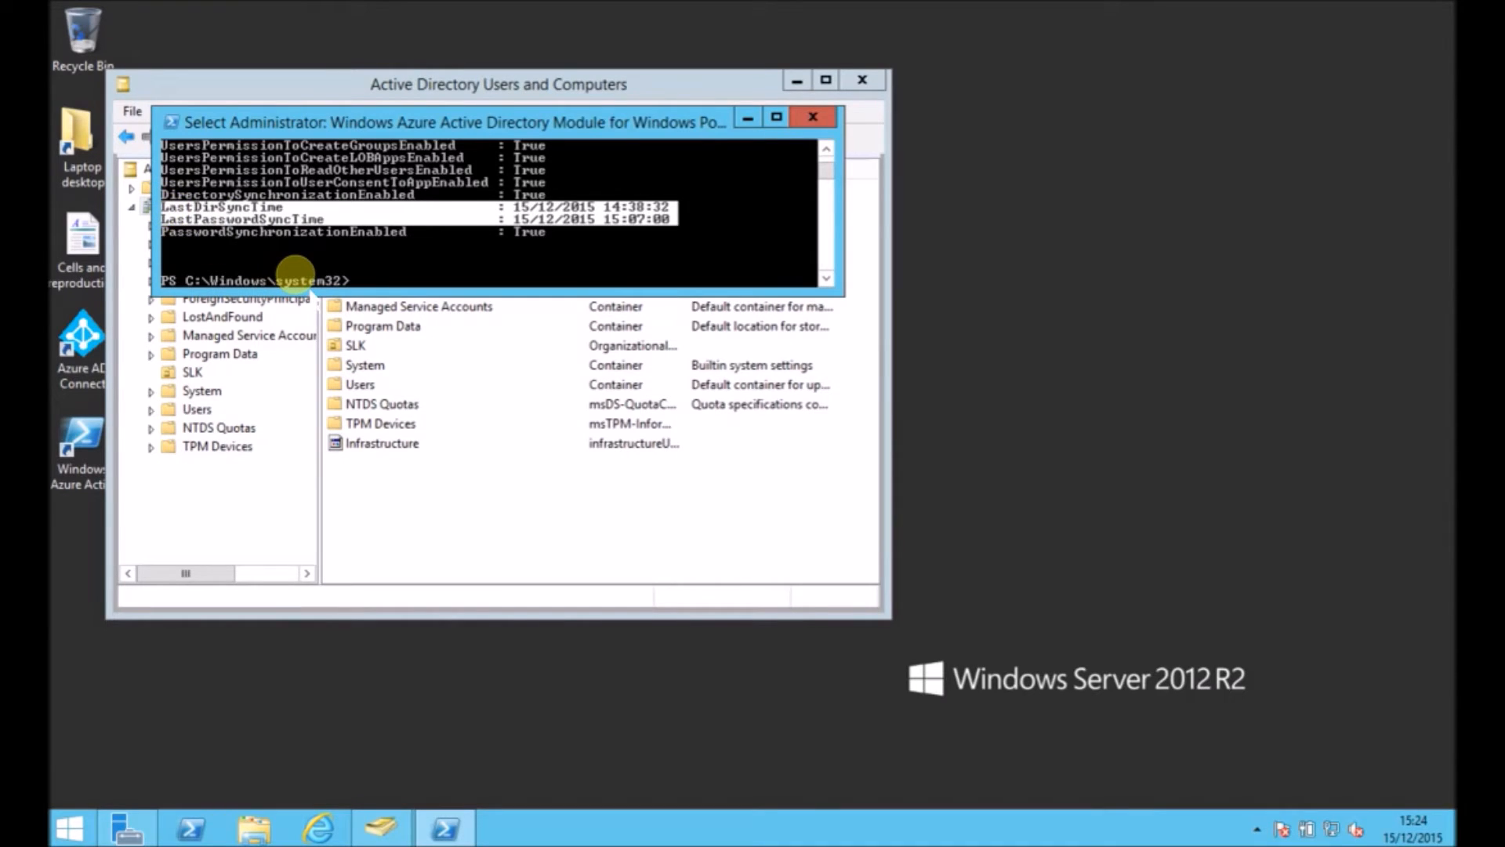